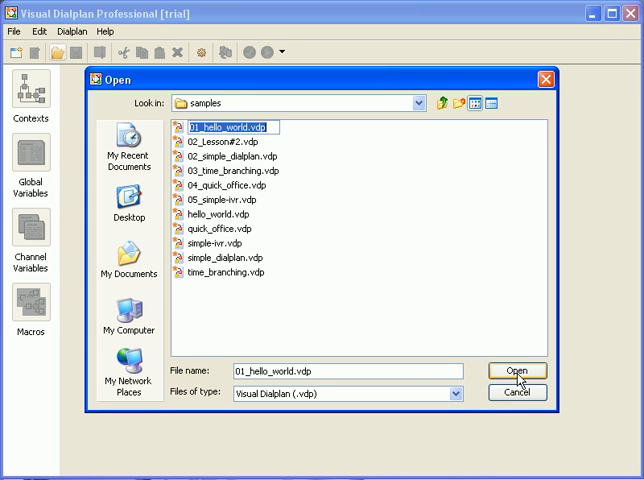
Load the 01_hello_world sample dialplan and bring up its inbound context's call flow
left_click(517, 371)
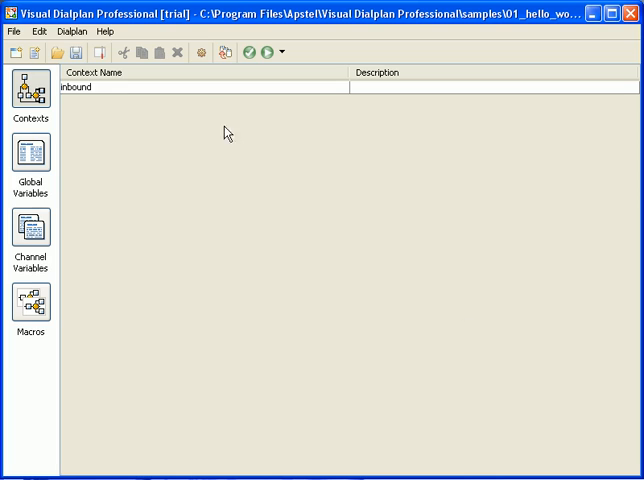
double_click(100, 84)
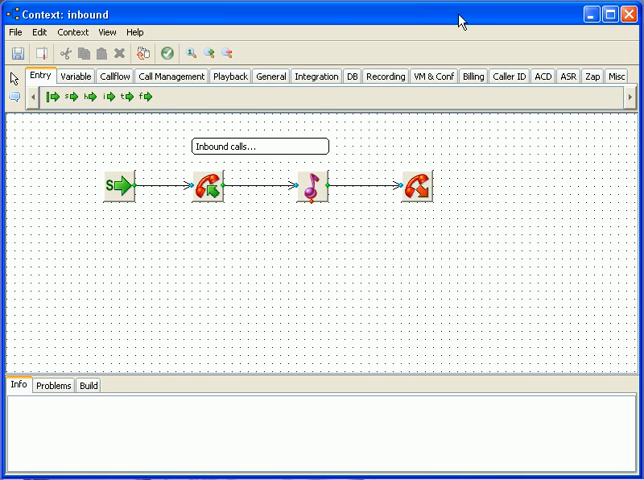
Drop a Background block and delete the old Playback step after the Answer
left_click(230, 76)
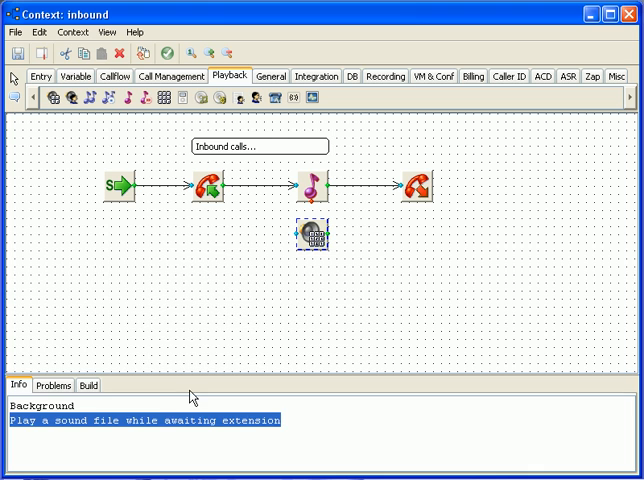
left_click(88, 385)
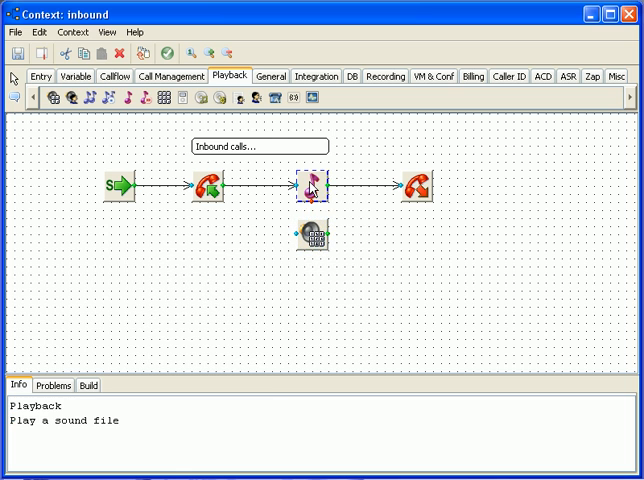
right_click(313, 186)
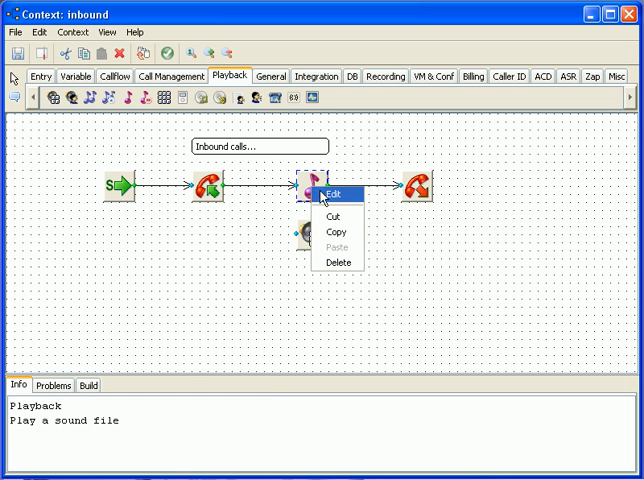
left_click(338, 193)
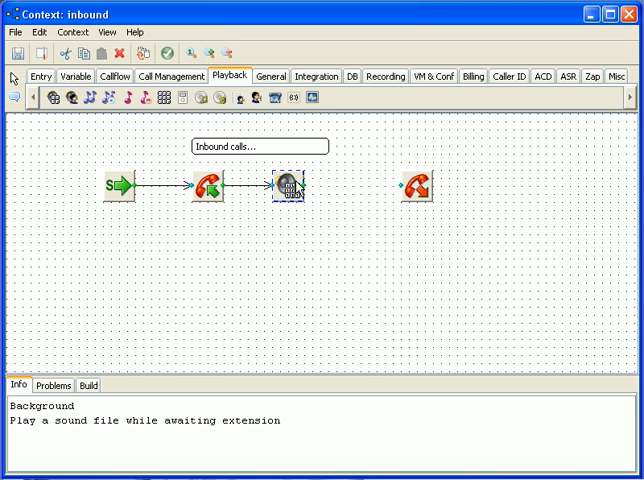
Set the Background step to play main-menu with response timeout 10 and digit timeout 1
double_click(288, 188)
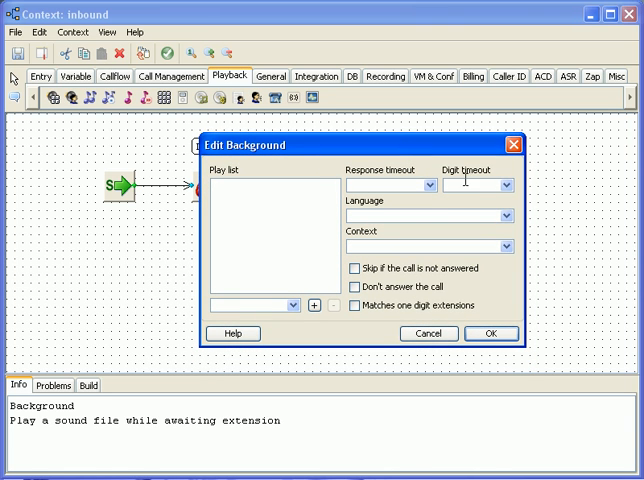
mouse_move(263, 305)
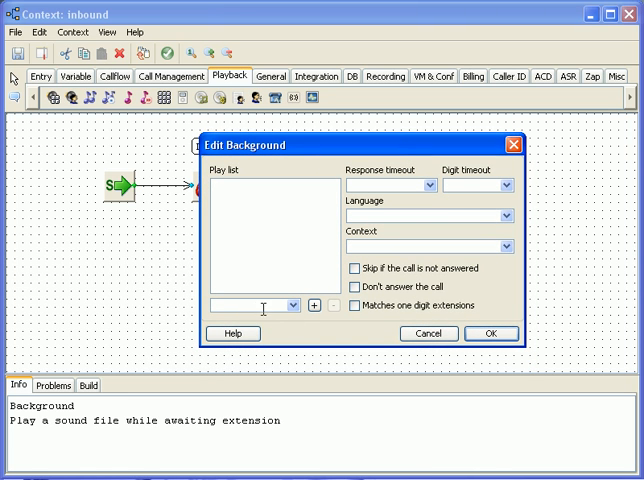
type("main-menu")
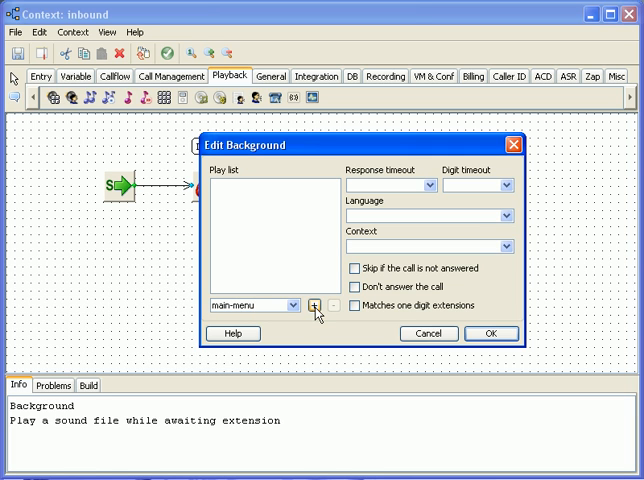
left_click(314, 305)
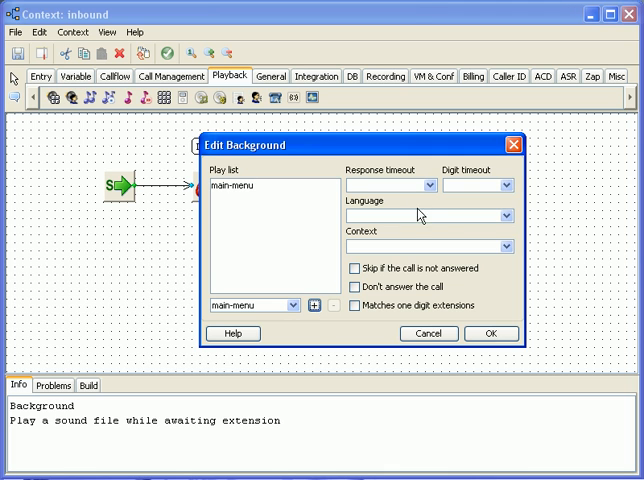
type("10")
left_click(478, 185)
type("1")
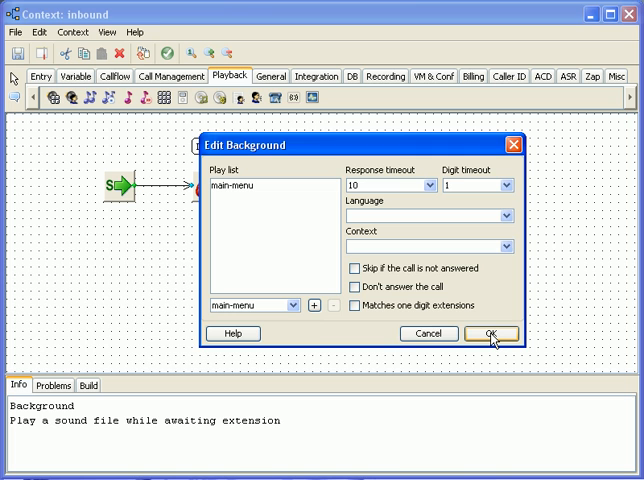
left_click(489, 333)
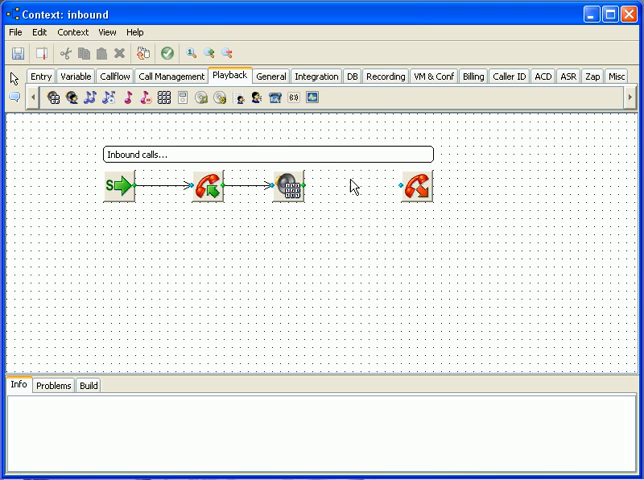
Insert a WaitExten step before the Hangup and set it to wait 10 seconds
left_click(169, 76)
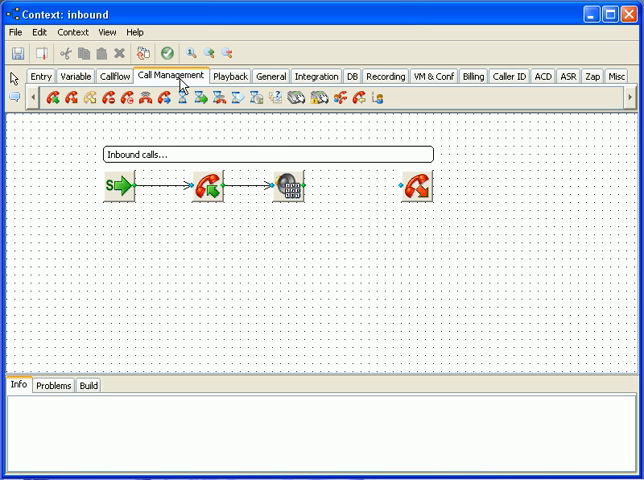
mouse_move(200, 100)
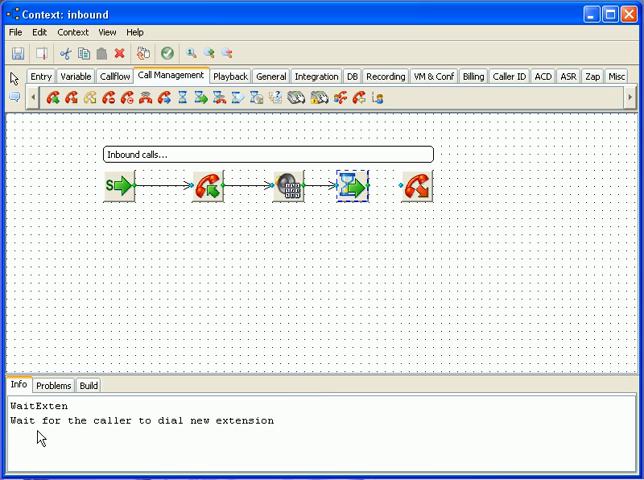
triple_click(130, 420)
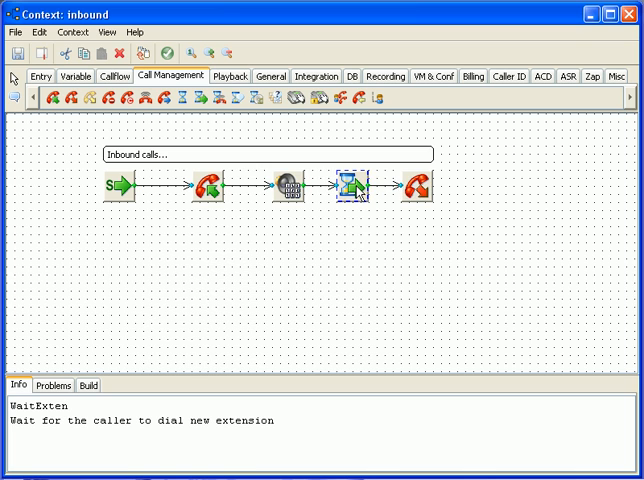
double_click(347, 190)
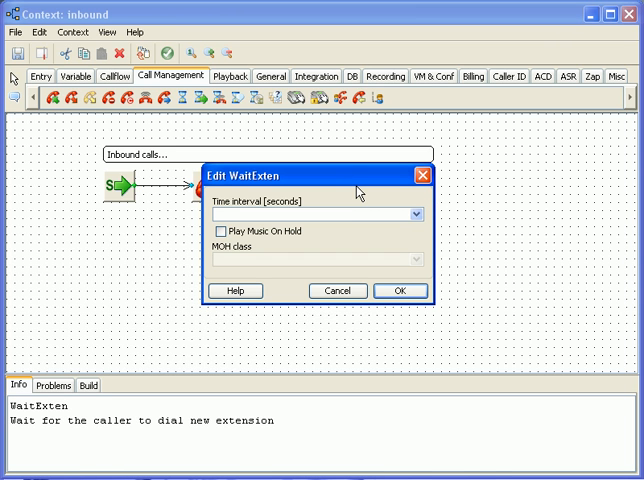
type("1")
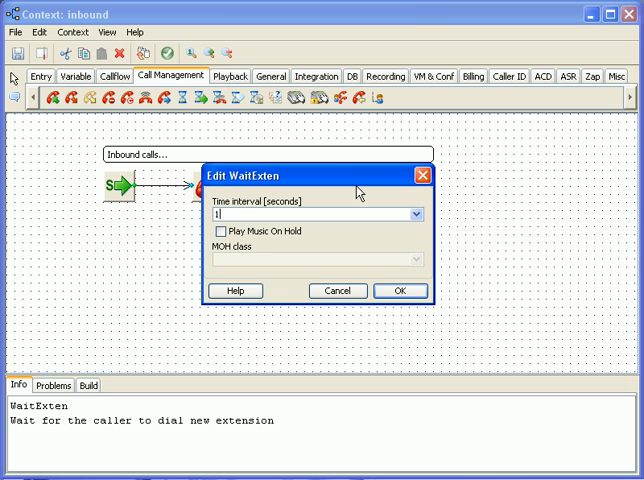
type("0")
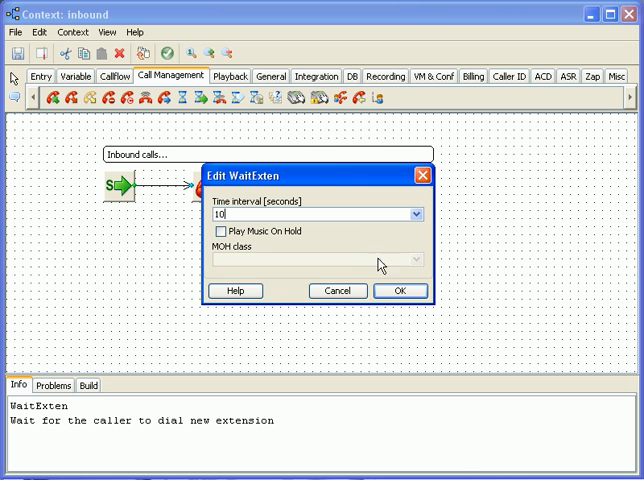
left_click(400, 290)
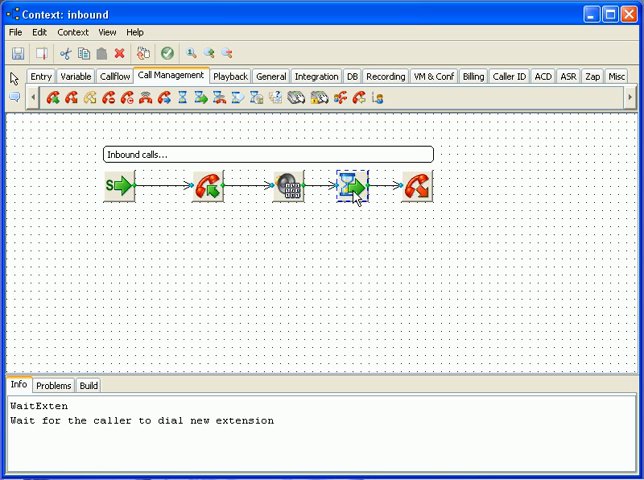
Review the wait step's music-on-hold class list without choosing one and keep the settings
double_click(347, 188)
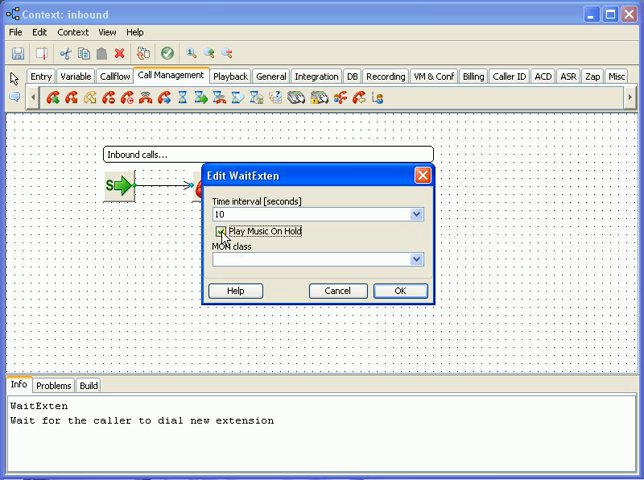
left_click(417, 259)
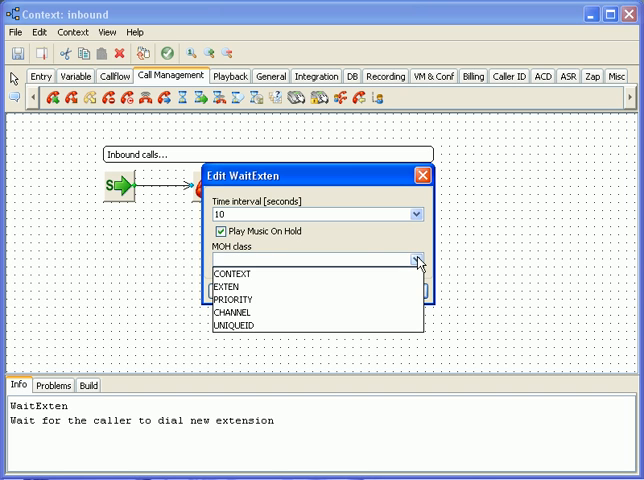
left_click(417, 259)
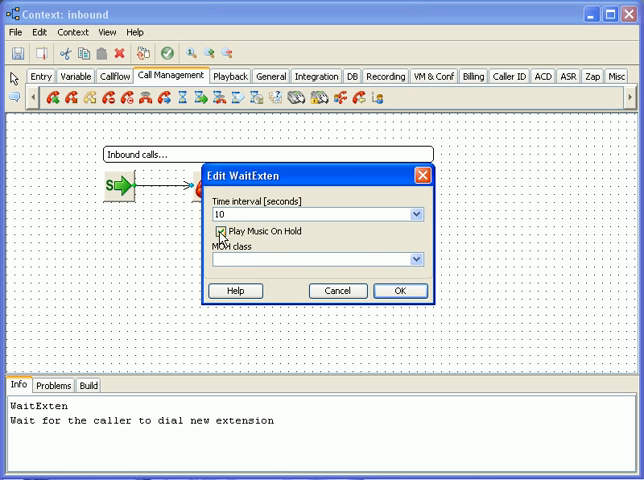
left_click(400, 290)
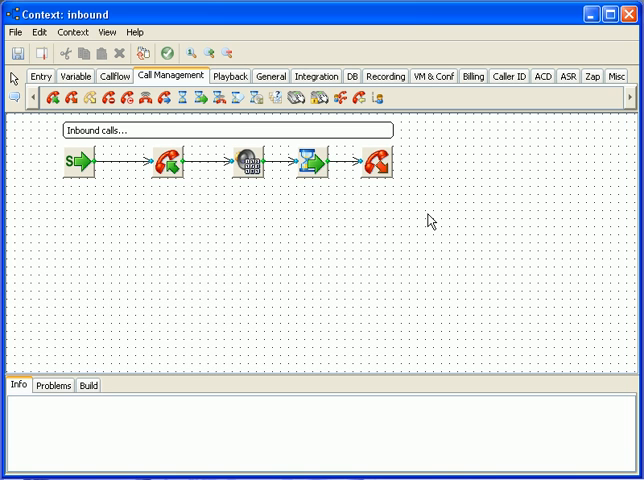
Place the custom Extension entries and link Say blocks to them
left_click(40, 76)
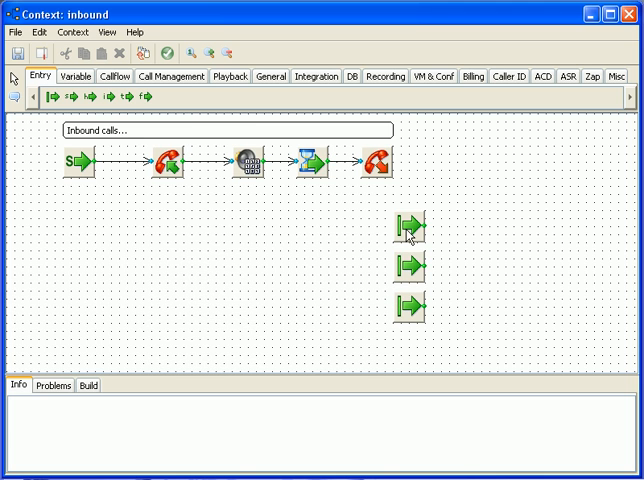
left_click(409, 227)
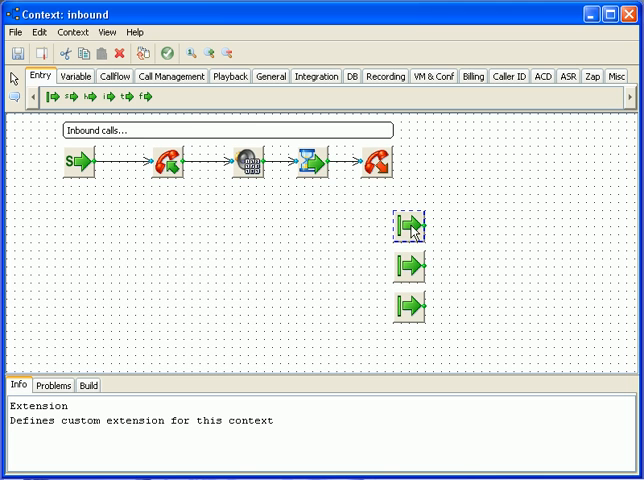
mouse_move(375, 263)
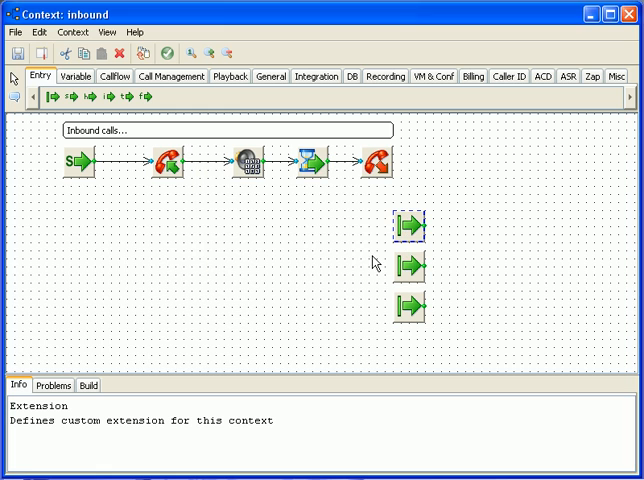
left_click(229, 76)
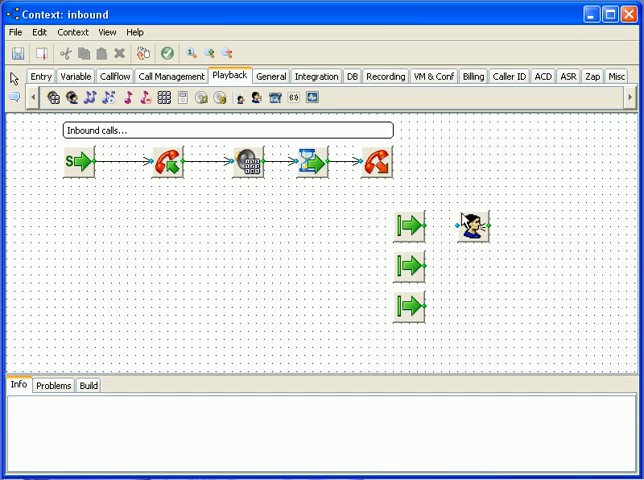
left_click(475, 225)
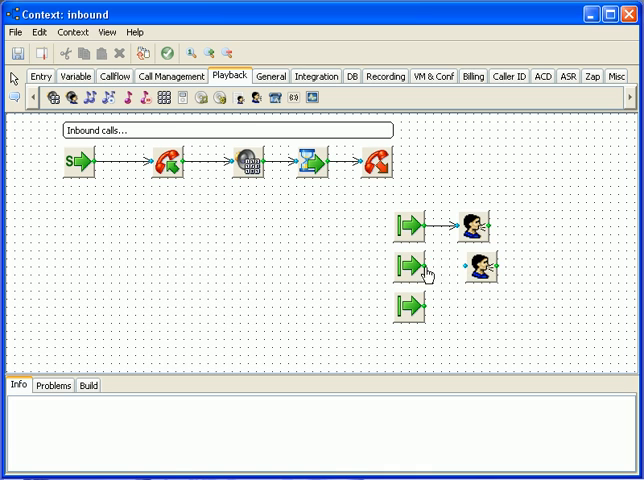
left_click(475, 273)
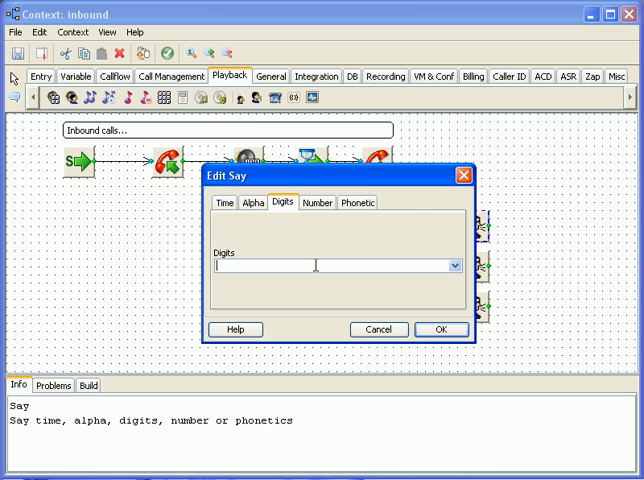
Set the Say steps to speak digits 1, 2 and 3 and verify what each speaks
left_click(228, 202)
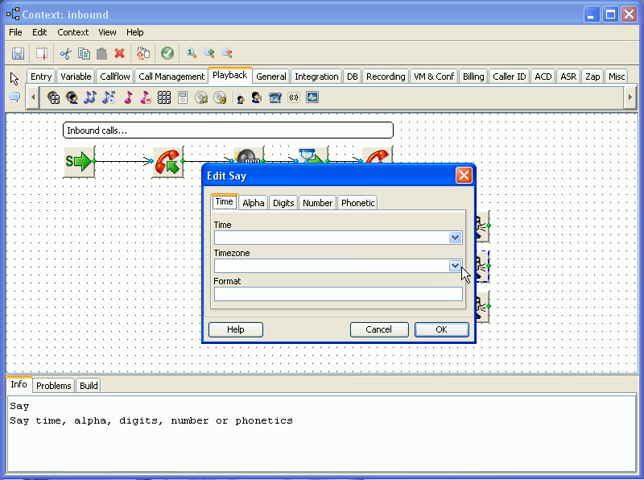
left_click(283, 202)
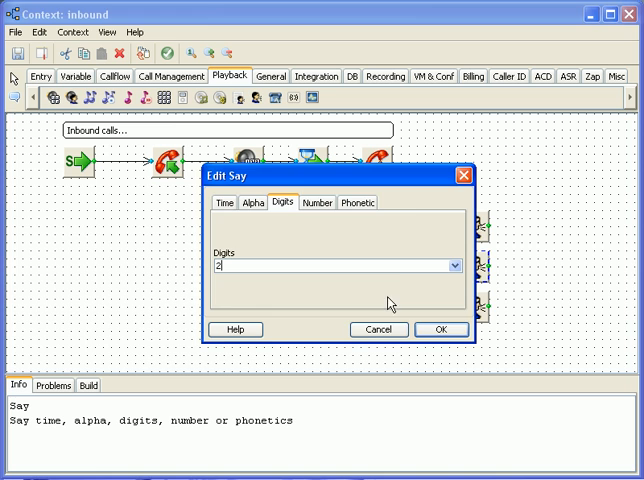
left_click(440, 329)
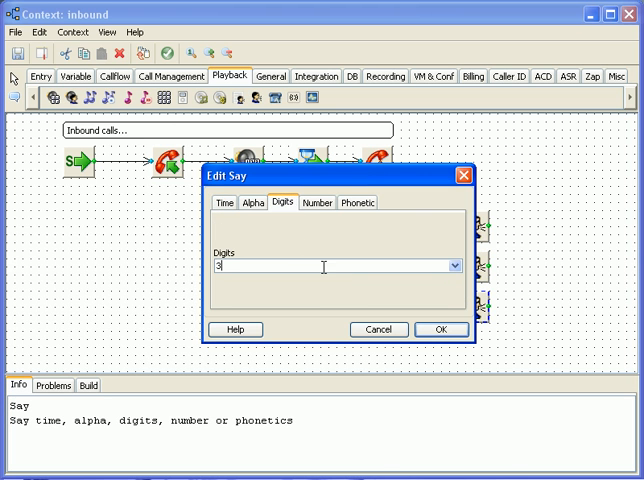
left_click(441, 329)
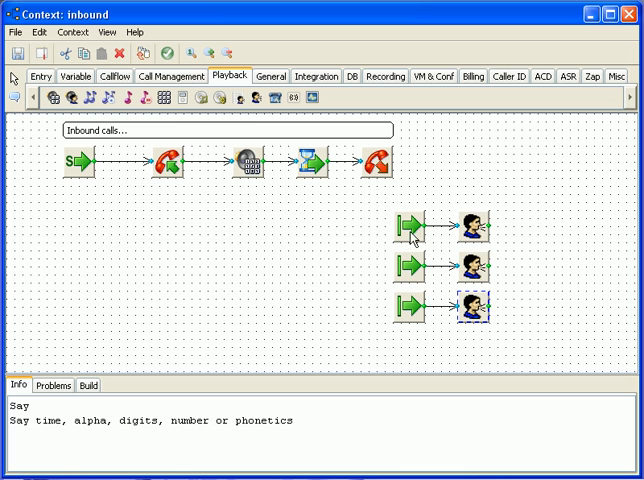
left_click(82, 385)
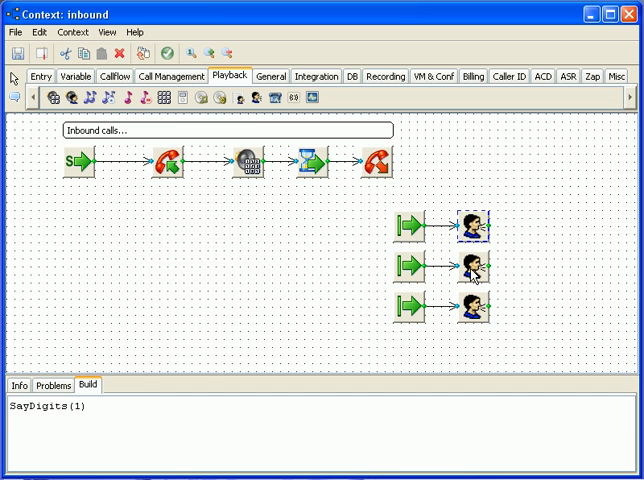
left_click(473, 312)
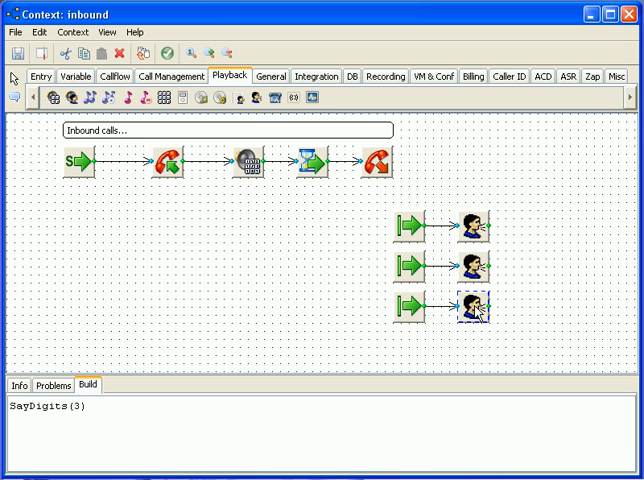
left_click(169, 76)
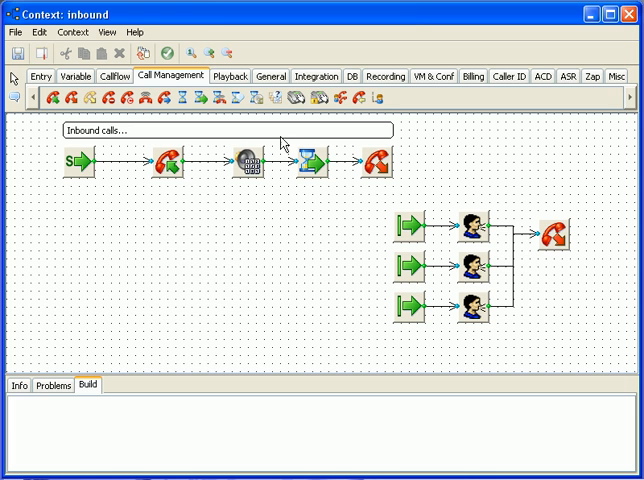
Check the shared Hangup step and label the branches with a 'Simple voice mail' comment
left_click(168, 54)
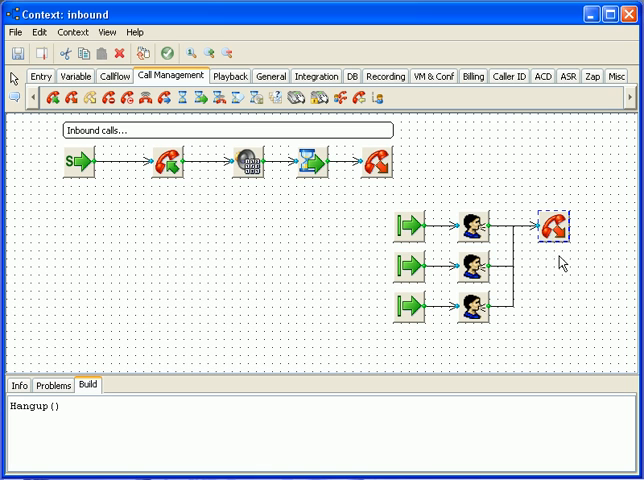
mouse_move(388, 215)
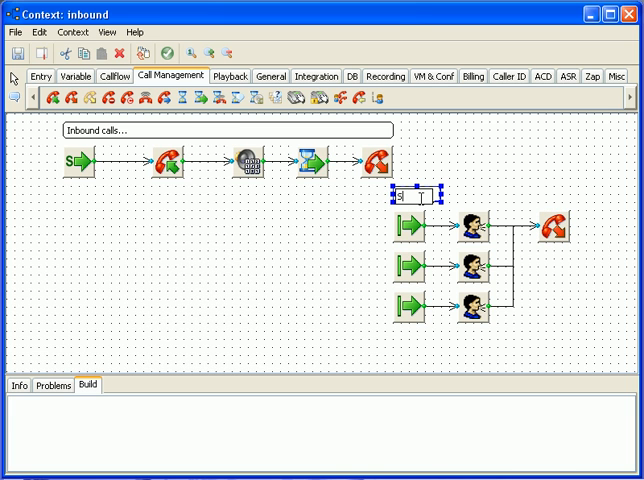
type("Simple voice mail")
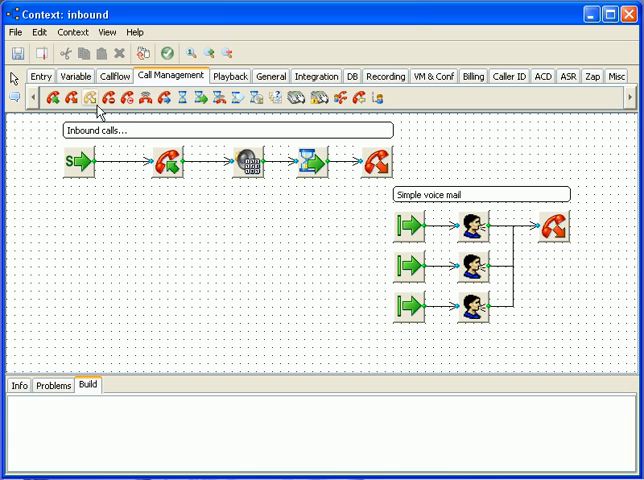
left_click(40, 76)
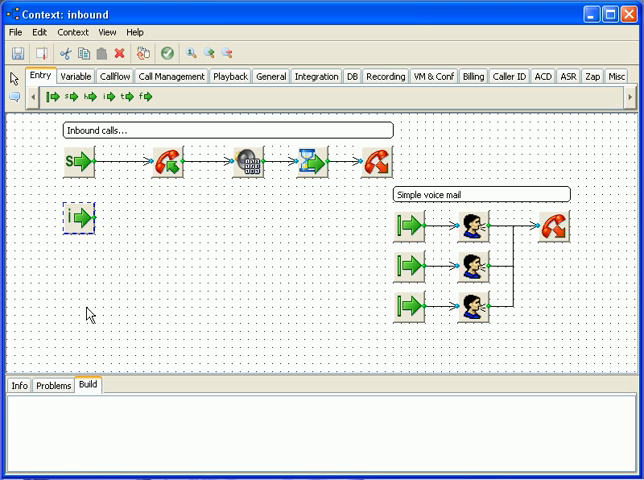
Give the invalid-extension entry a Playback step that plays the invalid sound file
left_click(18, 385)
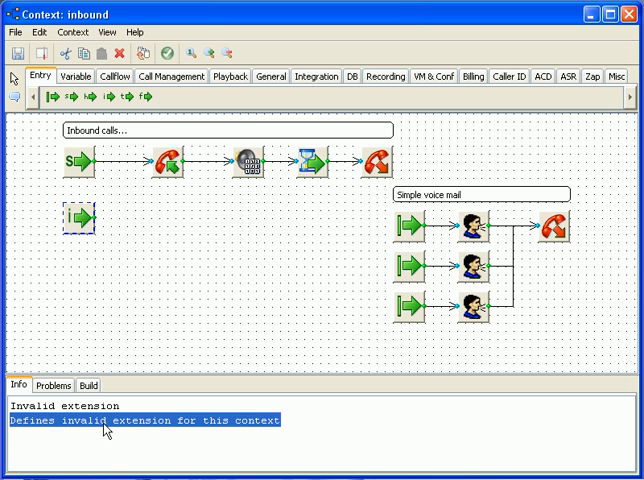
mouse_move(146, 224)
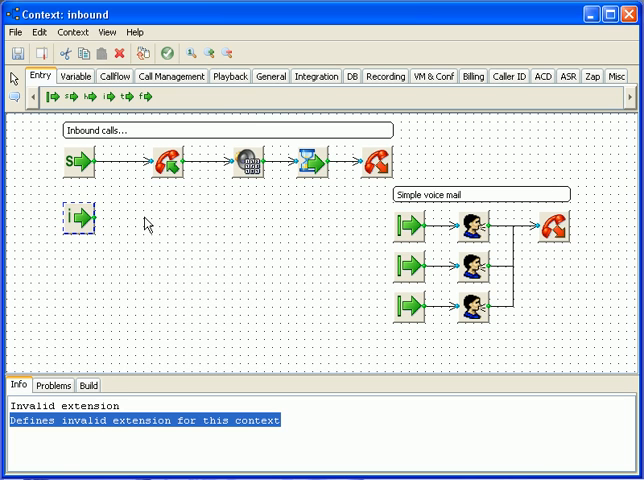
left_click(229, 76)
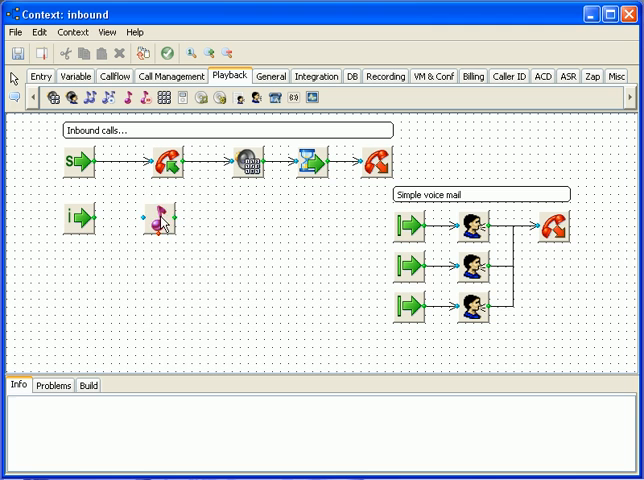
double_click(158, 220)
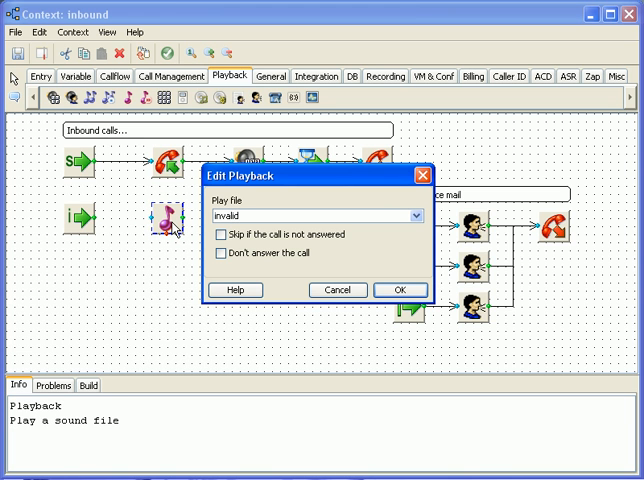
type("Valud")
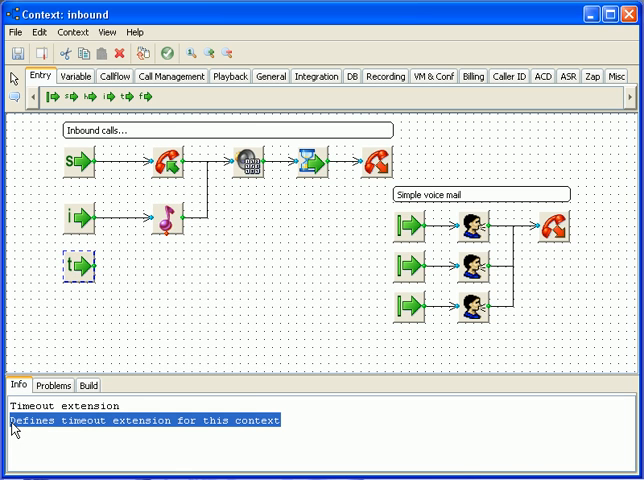
Give the timeout entry a Playback step playing the timeout sound and connect it back to the menu
left_click(229, 76)
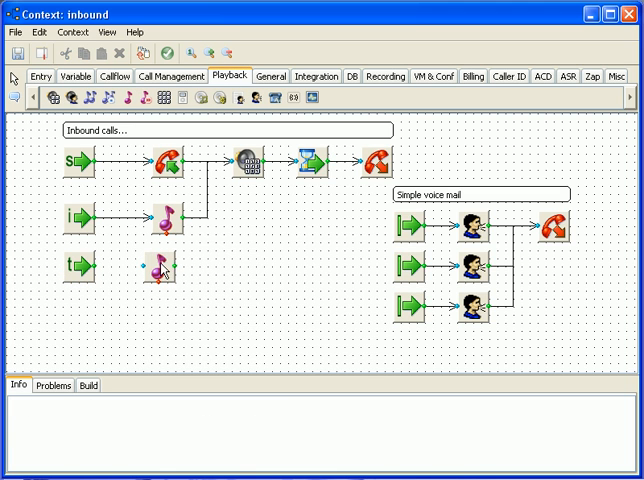
double_click(158, 265)
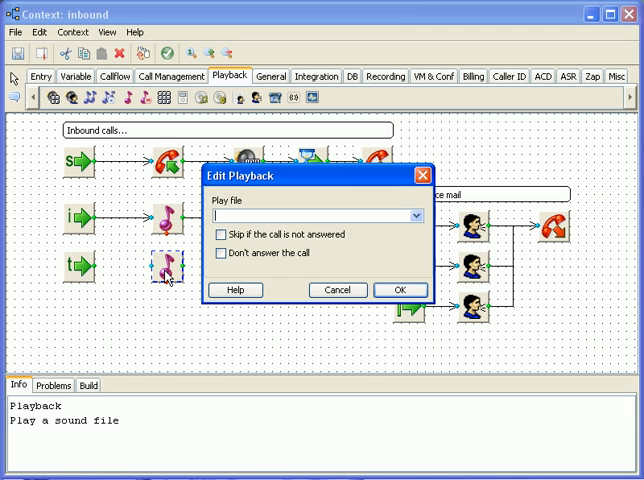
type("timeout")
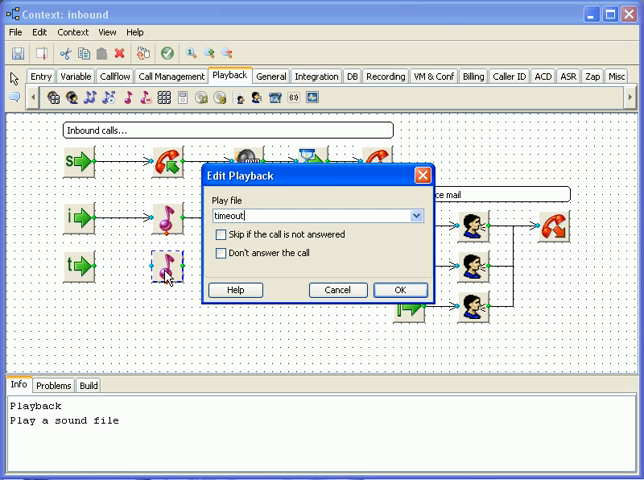
left_click(399, 290)
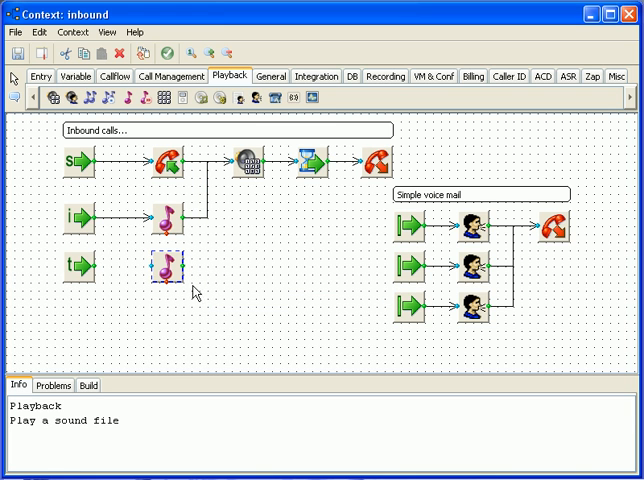
left_click(75, 267)
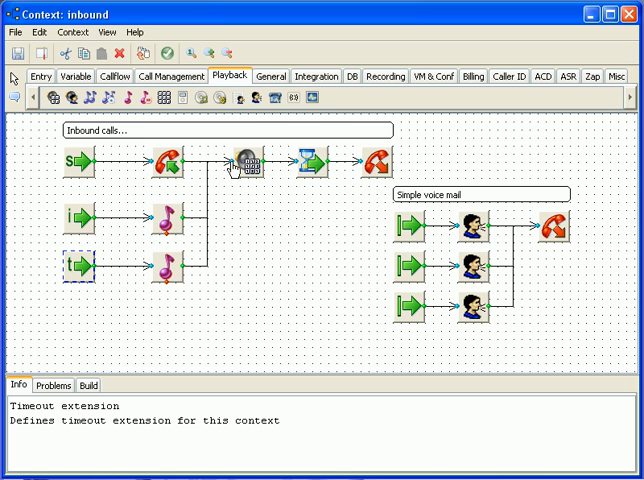
mouse_move(55, 258)
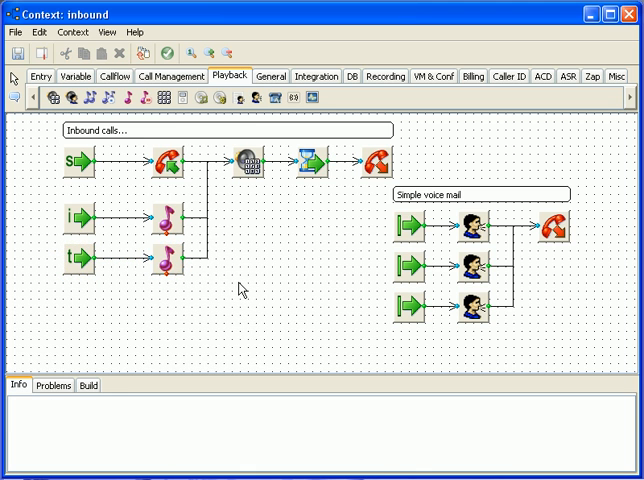
mouse_move(265, 160)
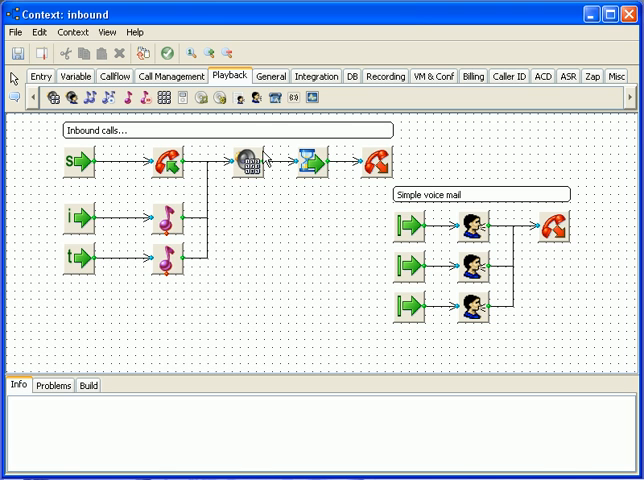
Place a Dial step and write the 'Handling invalid and timeout entries' comment above the i/t branches
left_click(171, 76)
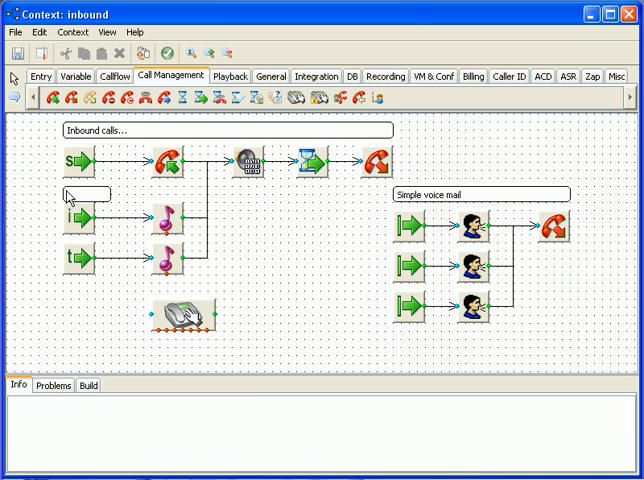
left_click(85, 193)
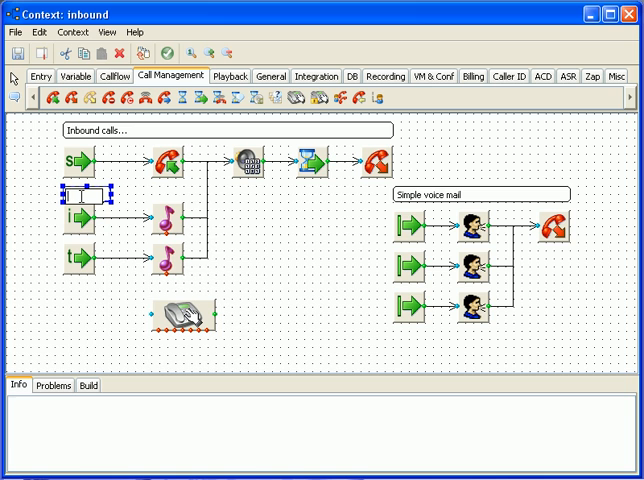
type("landing")
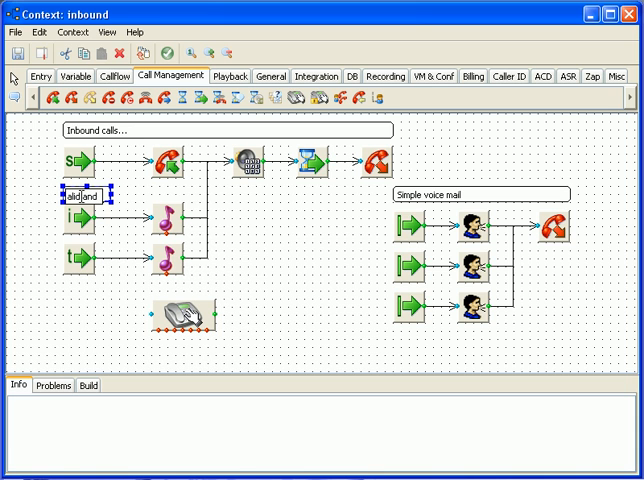
type("timeout entries")
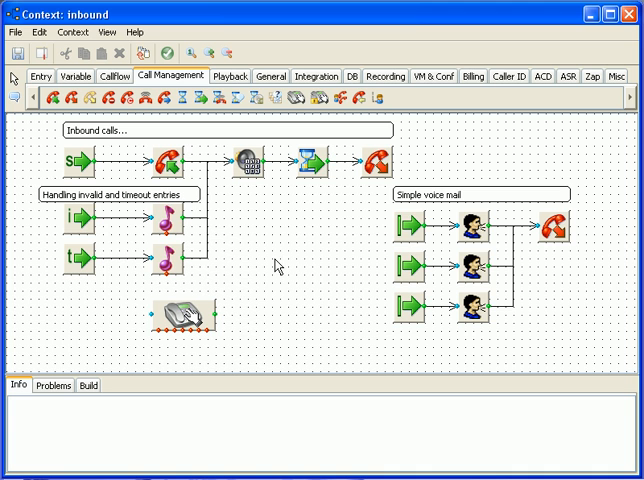
mouse_move(66, 224)
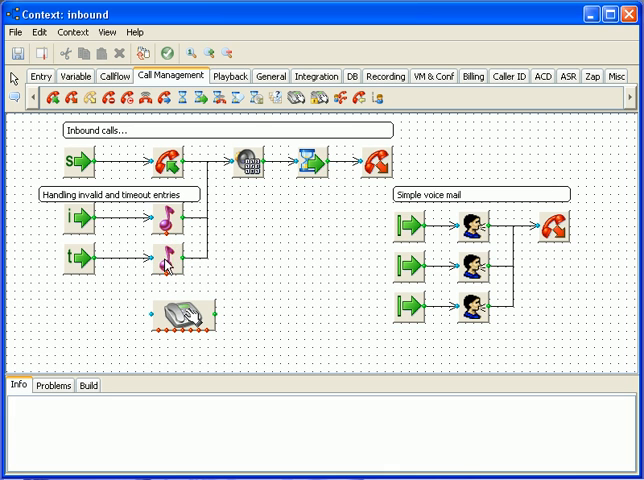
Feed the Dial step from a custom extension entry and add SIP extensions to its dial resources
left_click(39, 76)
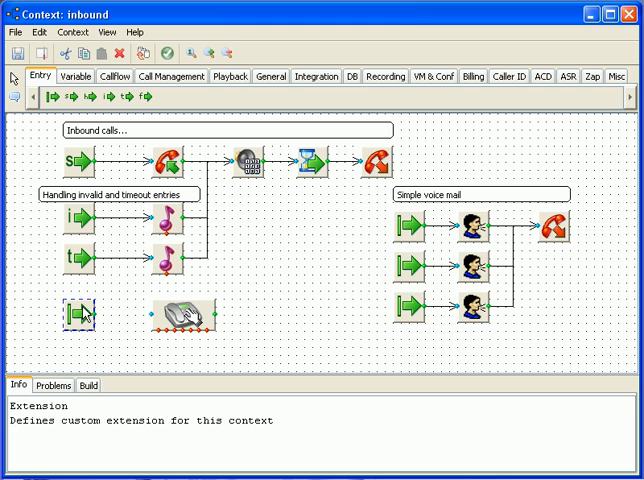
double_click(70, 312)
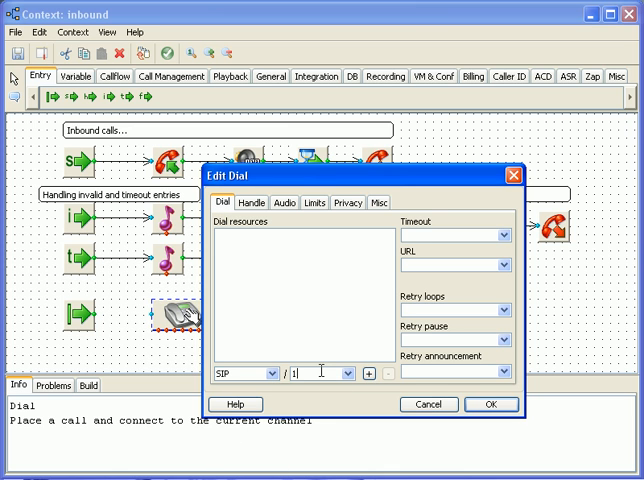
left_click(369, 373)
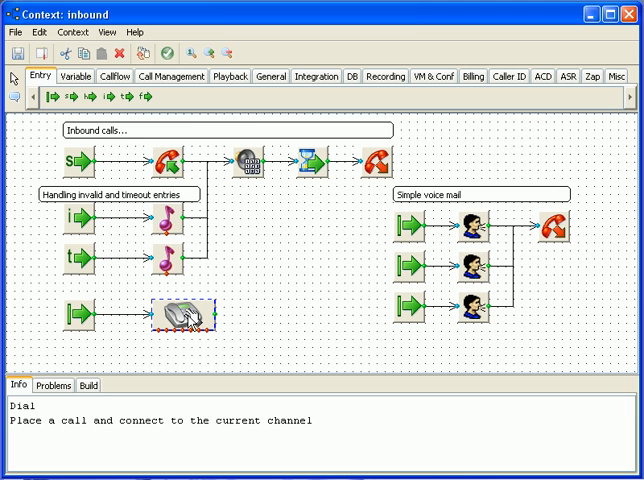
left_click(87, 385)
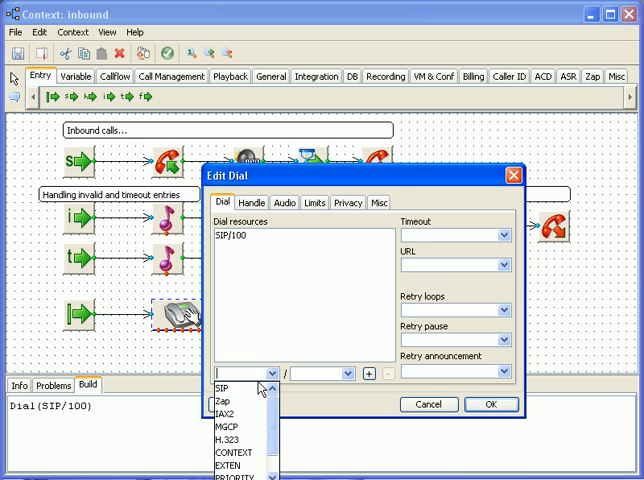
left_click(219, 388)
type("3")
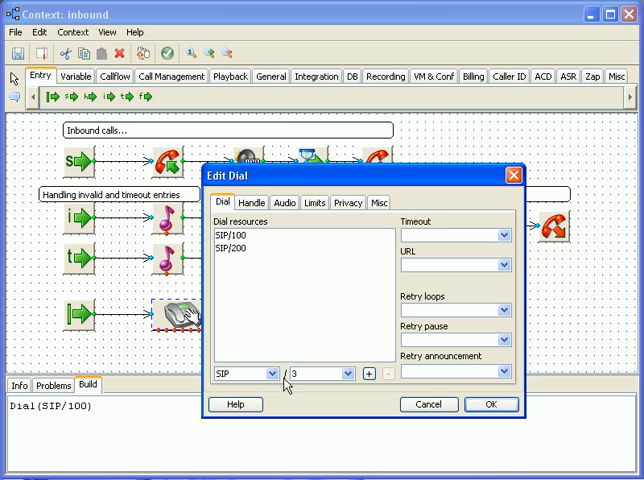
left_click(490, 404)
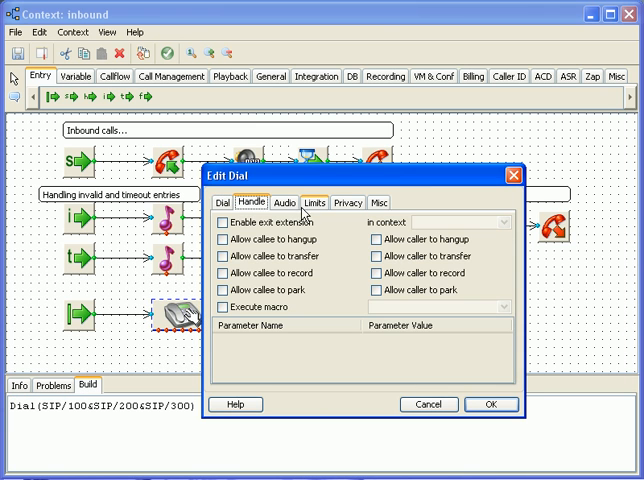
Check the Limits and Misc settings, then drop SIP/200 and SIP/300 so only SIP/100 is dialed
left_click(318, 202)
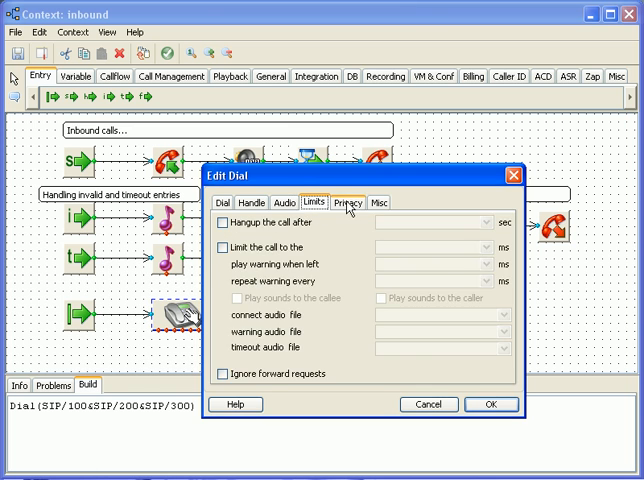
left_click(379, 202)
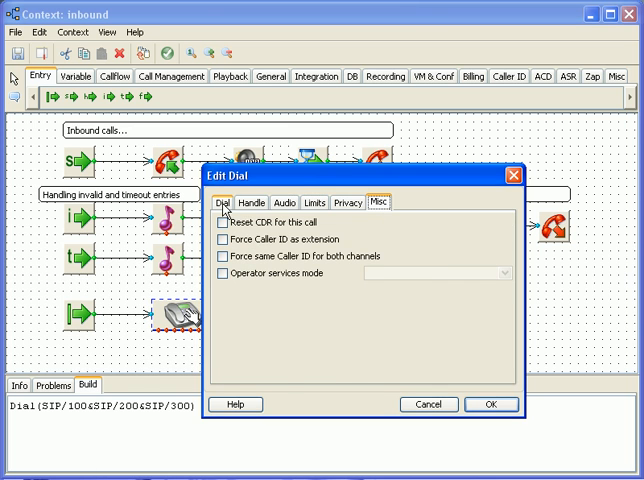
left_click(224, 202)
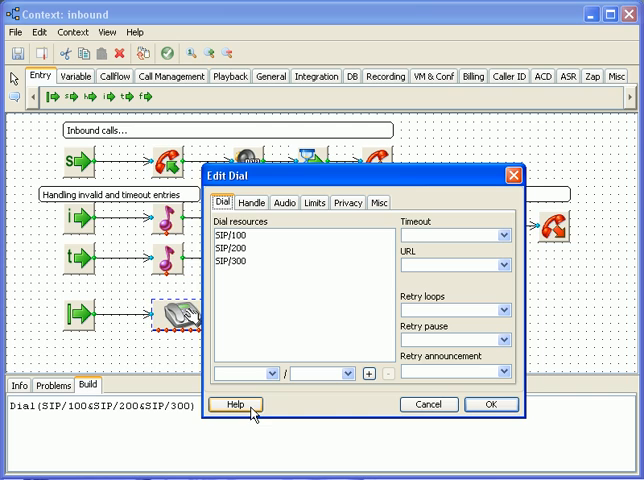
left_click(234, 405)
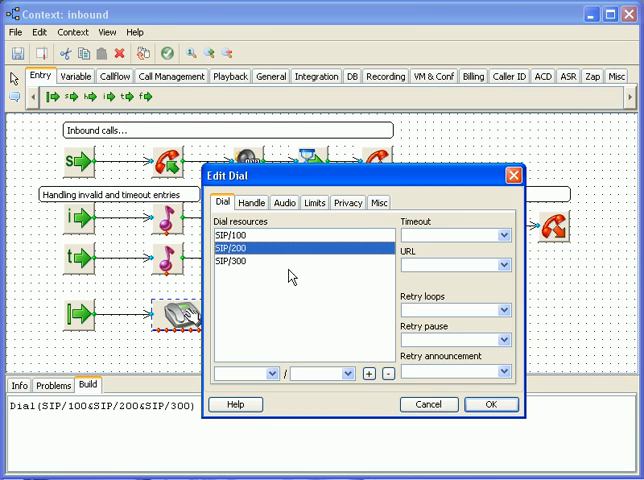
left_click(388, 373)
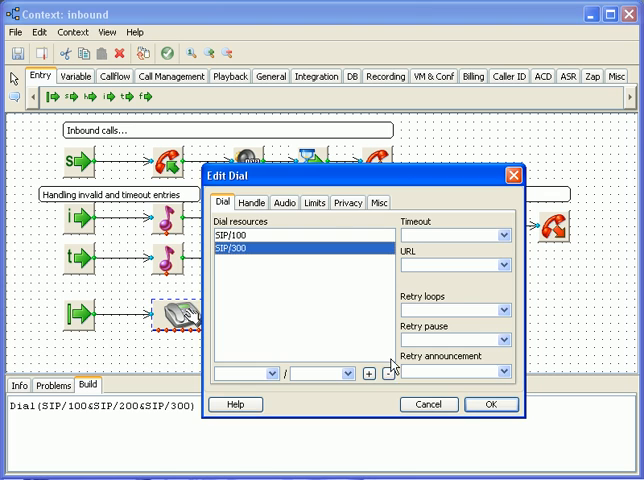
left_click(489, 404)
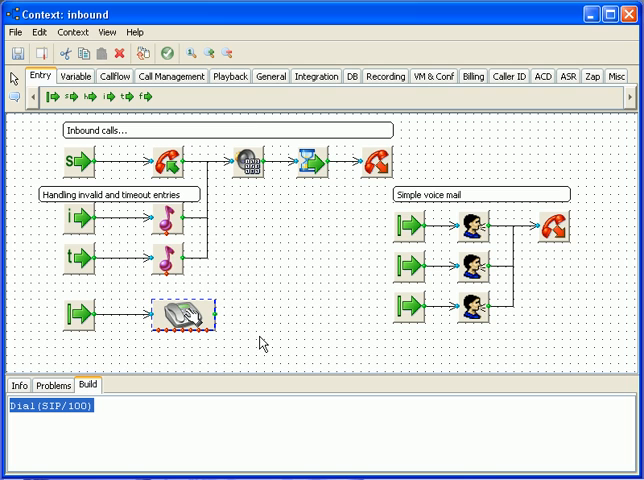
mouse_move(162, 340)
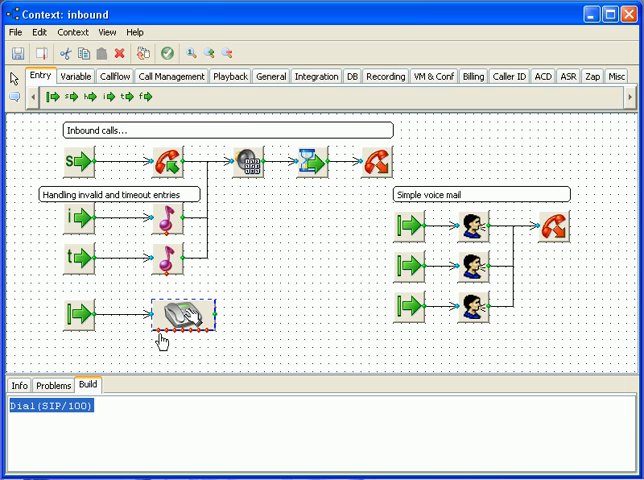
mouse_move(178, 328)
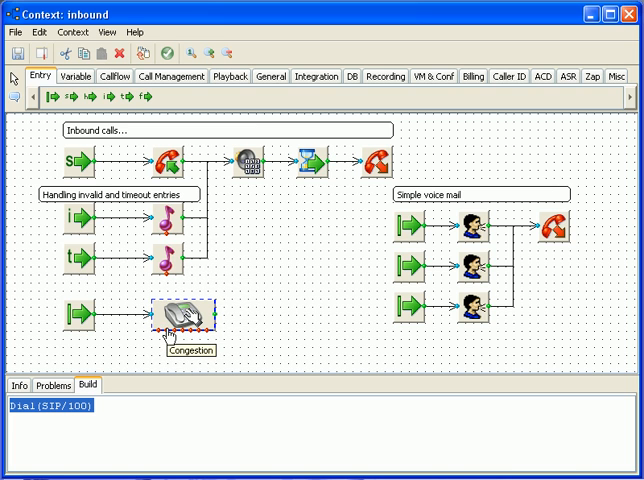
mouse_move(189, 318)
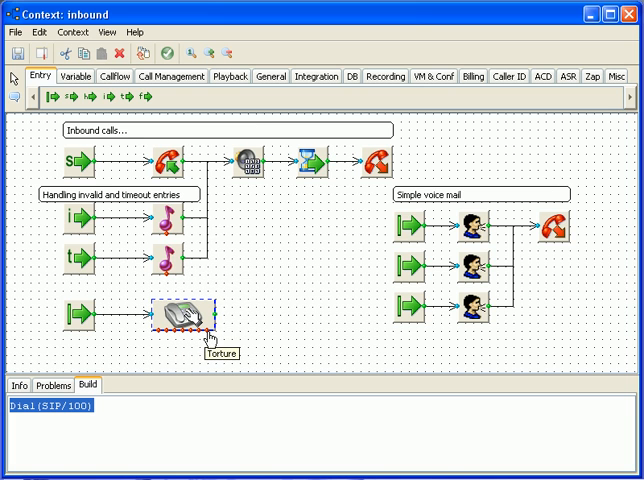
mouse_move(277, 333)
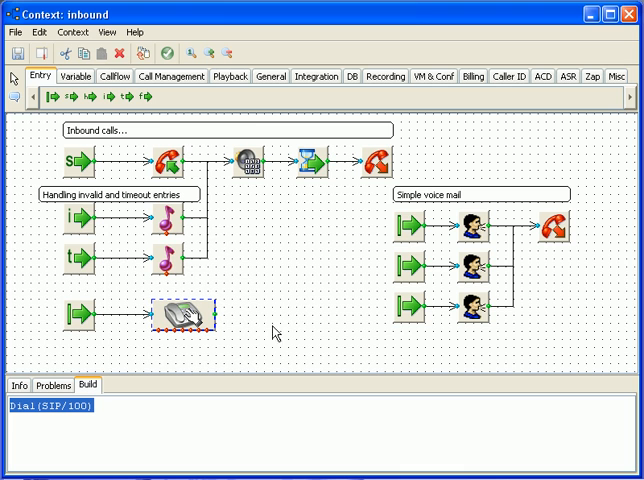
mouse_move(338, 135)
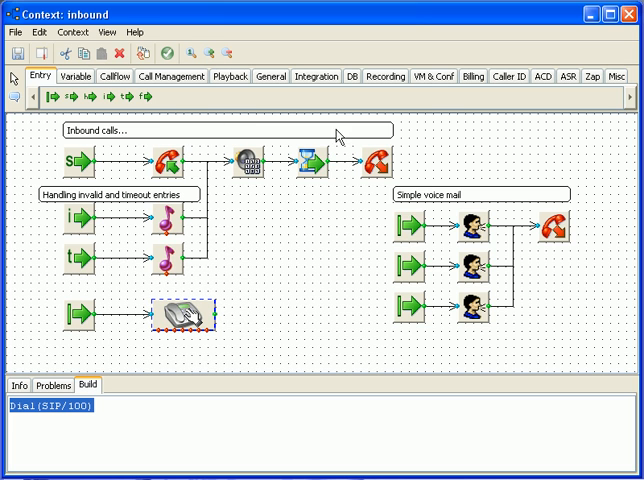
Add a silent VoiceMail step for mailbox 100 after the Dial SIP/100 step
left_click(434, 76)
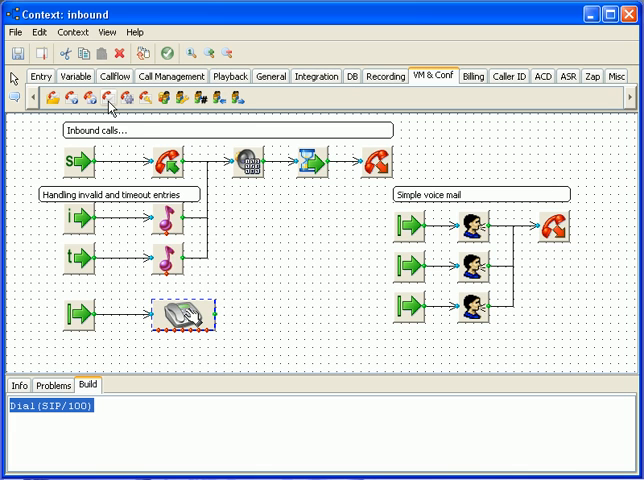
mouse_move(110, 98)
type("1")
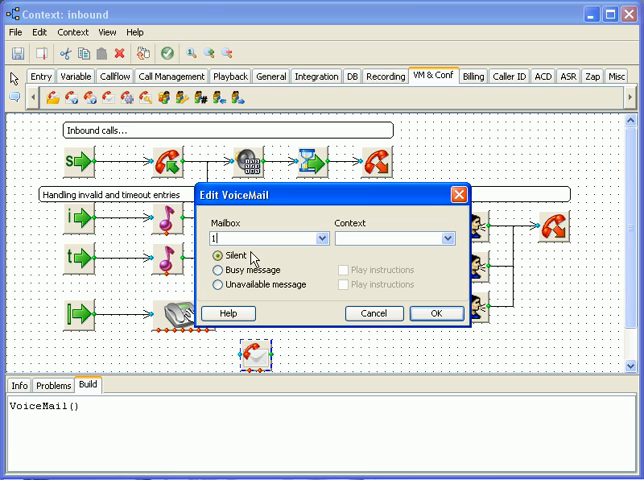
type("00")
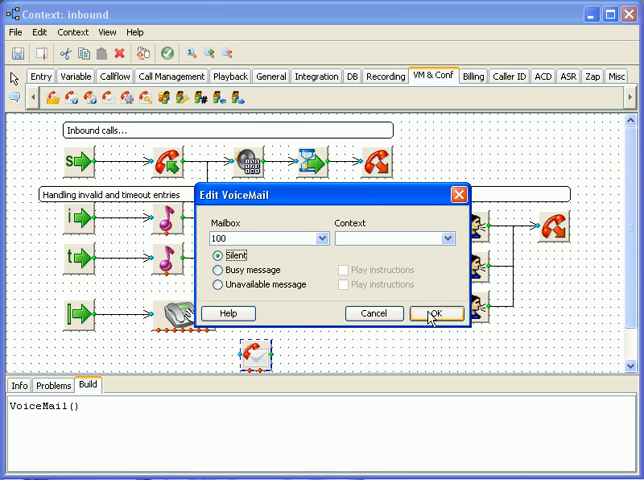
left_click(435, 313)
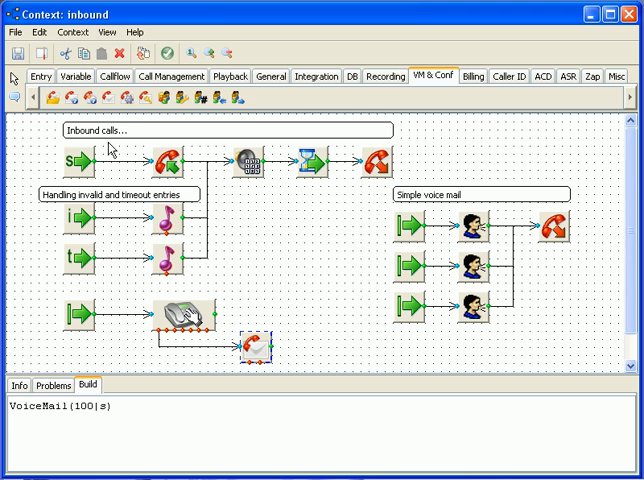
Add a Hangup step from Call Management and place it right of the Dial
left_click(167, 76)
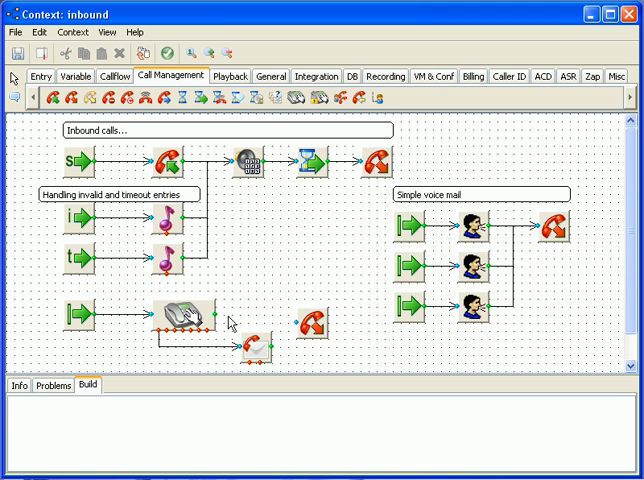
left_click(315, 320)
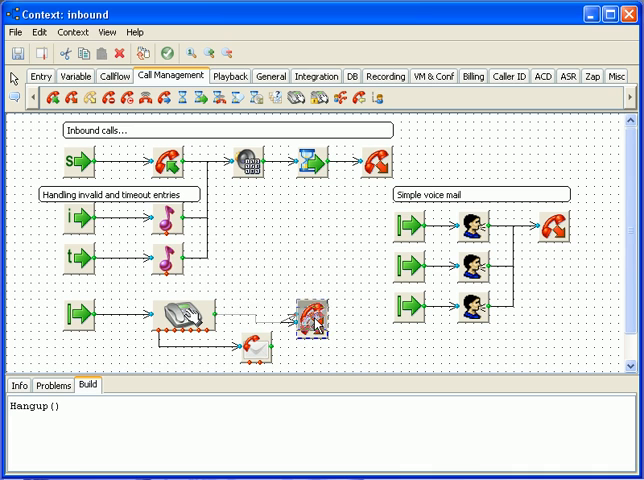
left_click(310, 320)
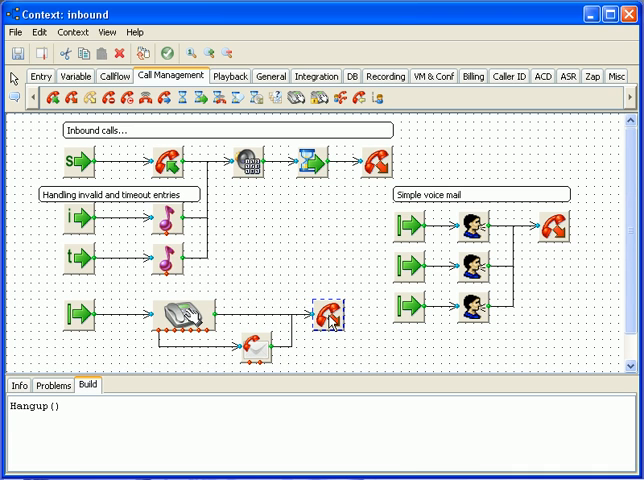
mouse_move(175, 338)
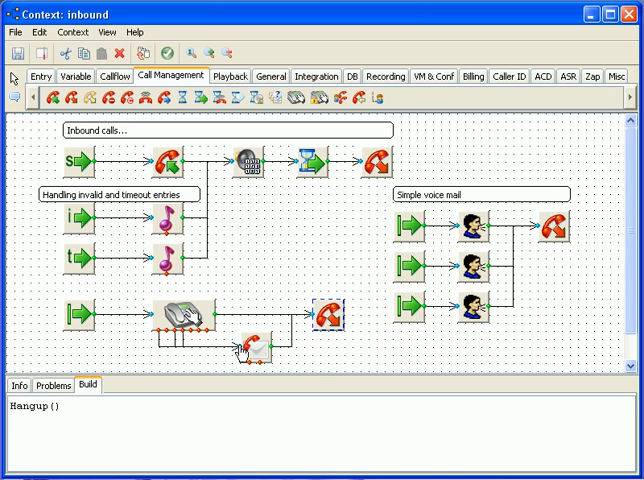
mouse_move(315, 360)
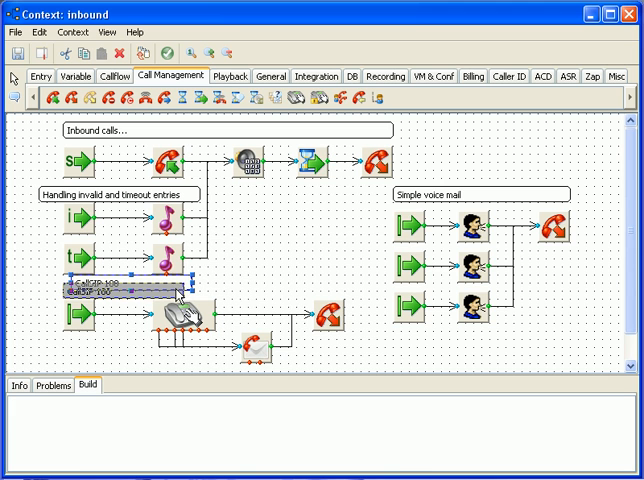
Validate the inbound context and acknowledge the Validation Success message
left_click(167, 54)
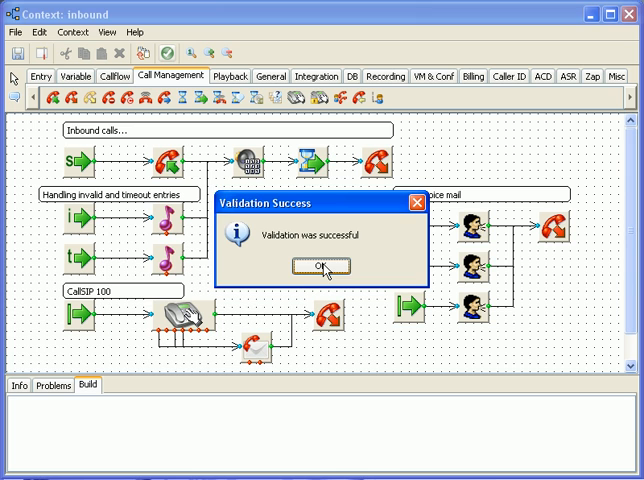
left_click(319, 265)
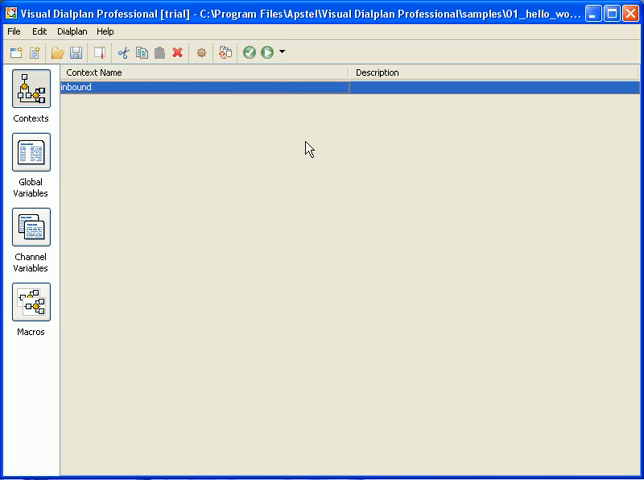
Deploy the dialplan, confirming the build and acknowledging the Deploy success message
left_click(279, 52)
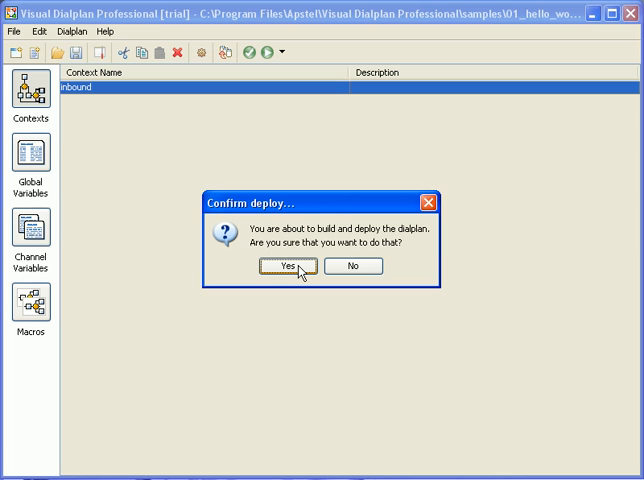
left_click(289, 266)
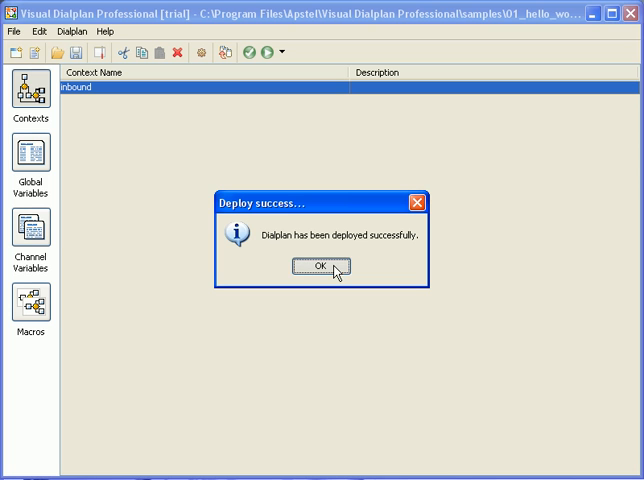
left_click(317, 267)
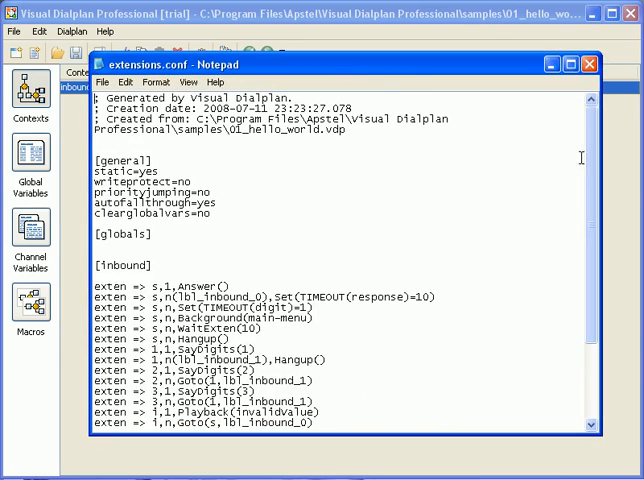
scroll("down", 3)
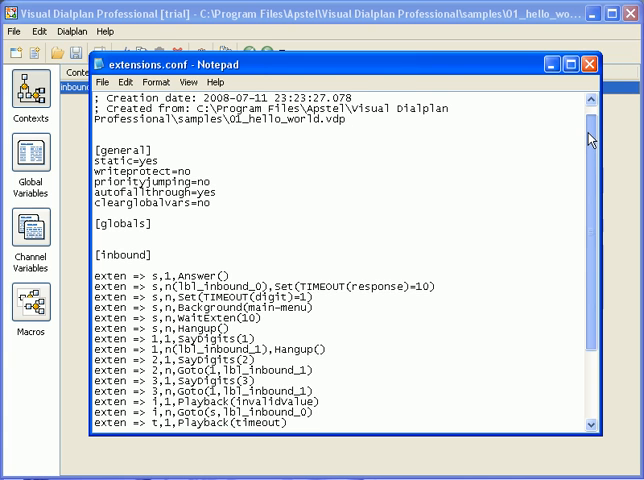
scroll("down", 3)
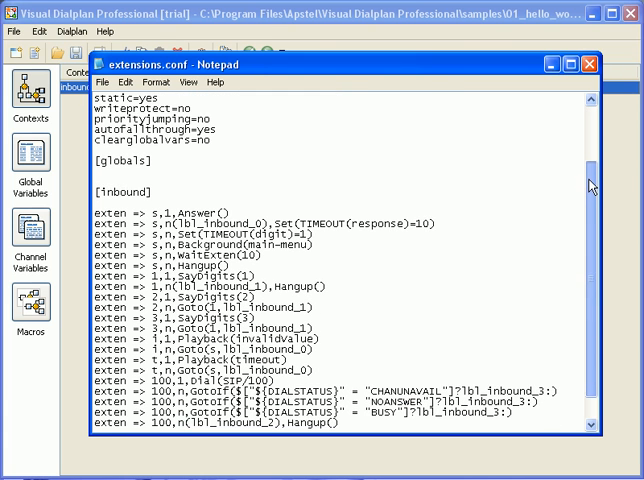
scroll("down", 3)
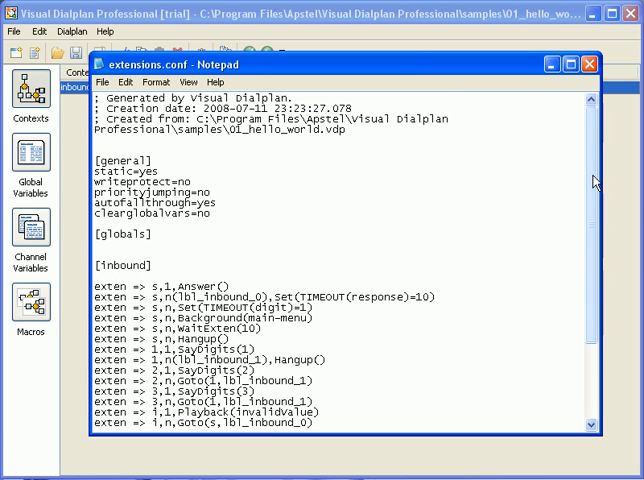
Close the generated extensions.conf in Notepad and exit via File > Exit
left_click(588, 64)
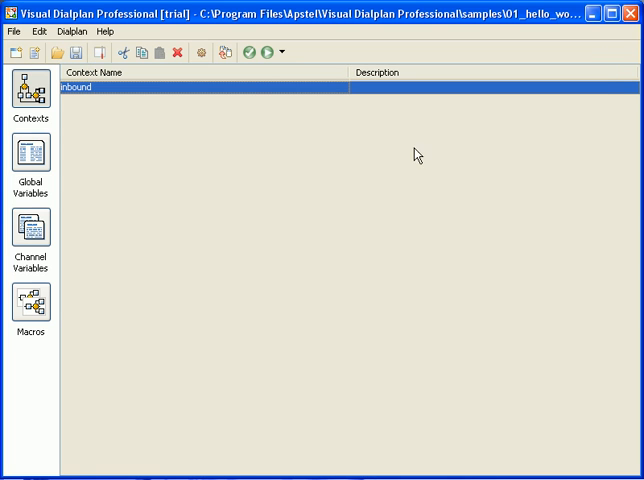
mouse_move(14, 31)
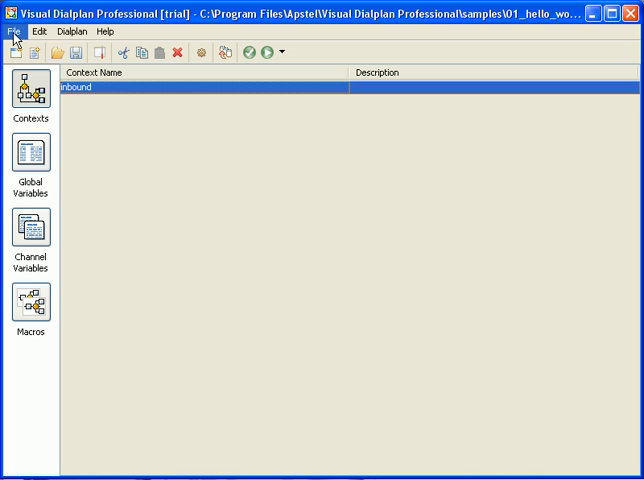
left_click(12, 31)
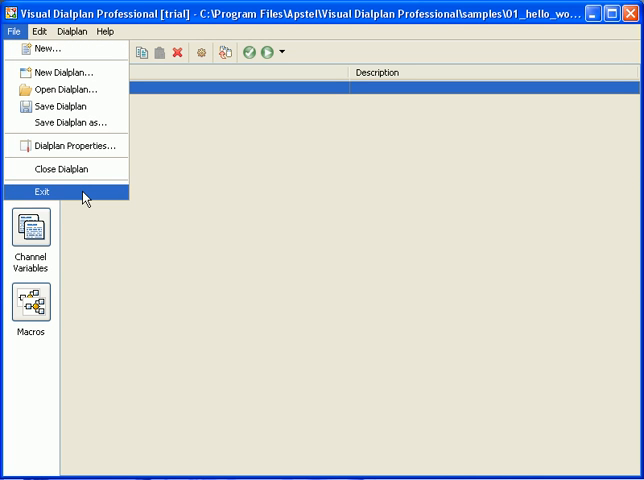
left_click(43, 191)
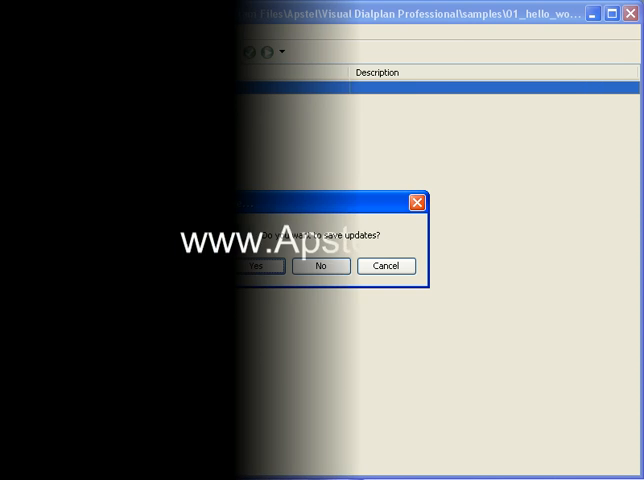